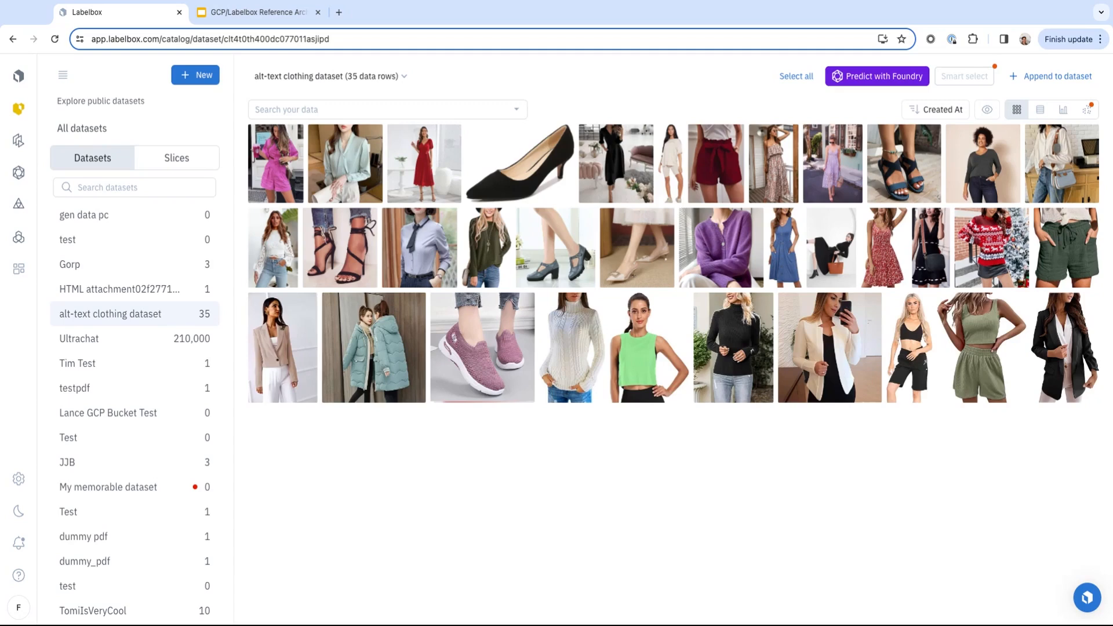
{"action": "mouse_move", "coordinate": [549, 442]}
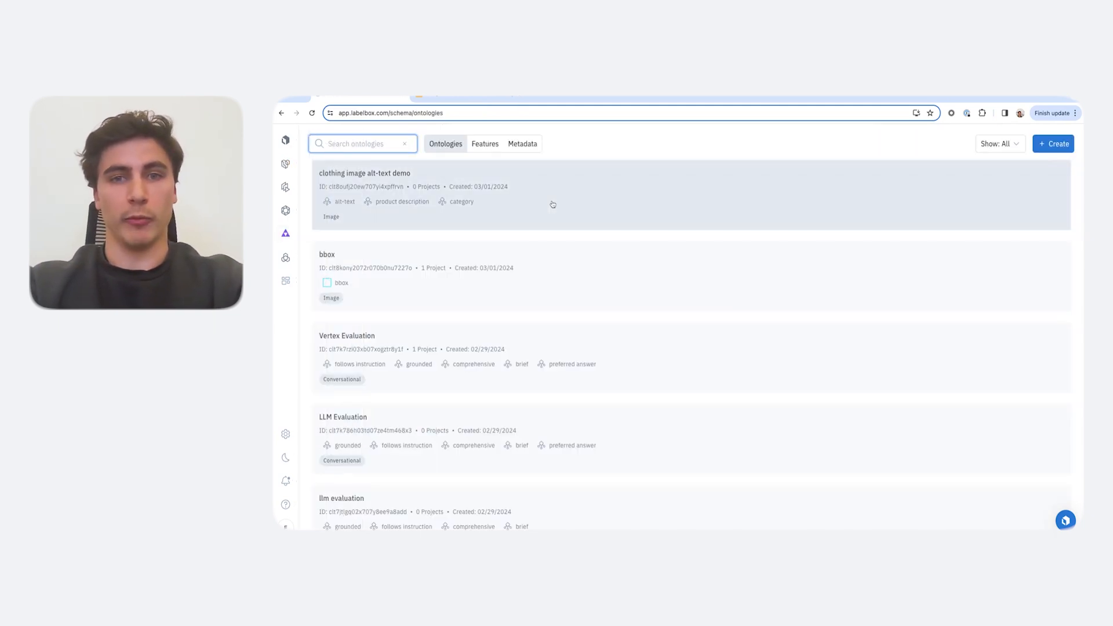
- Open the alt-text clothing dataset from Catalog and select all 35 images
{"action": "left_click", "coordinate": [553, 204]}
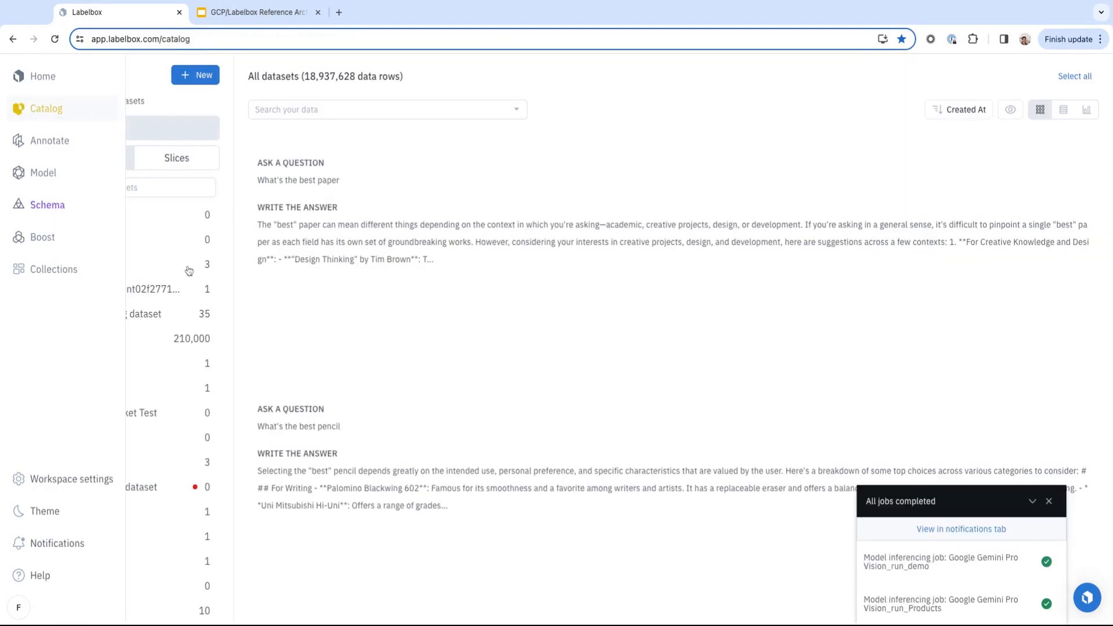
{"action": "left_click", "coordinate": [109, 314]}
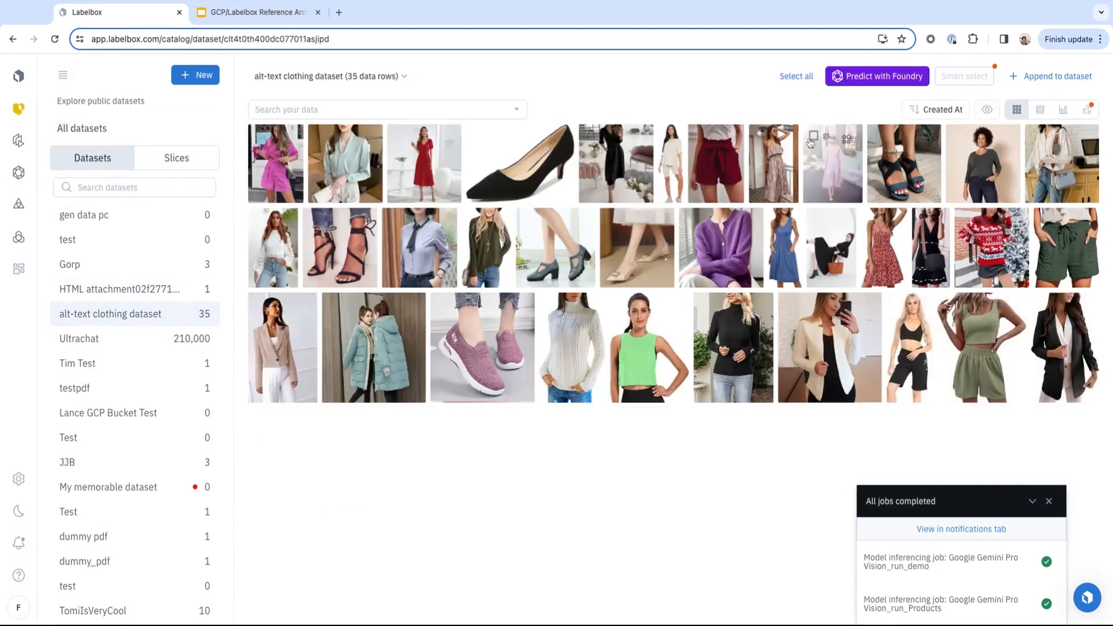
{"action": "left_click", "coordinate": [795, 76]}
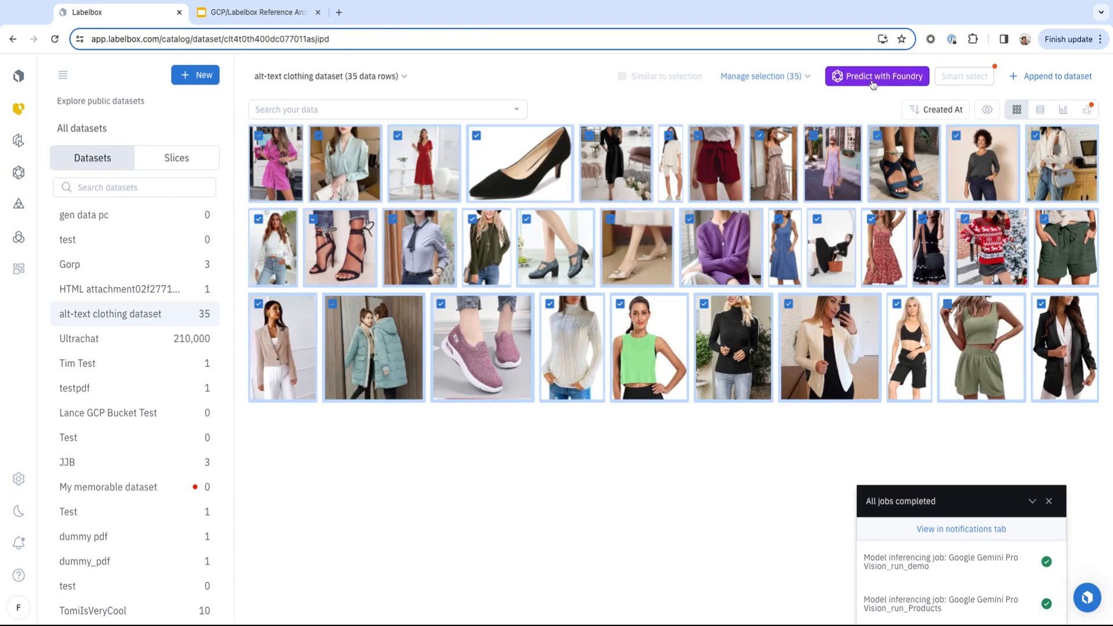
- Launch Predict with Foundry on the 35 selected clothing images
{"action": "left_click", "coordinate": [877, 76]}
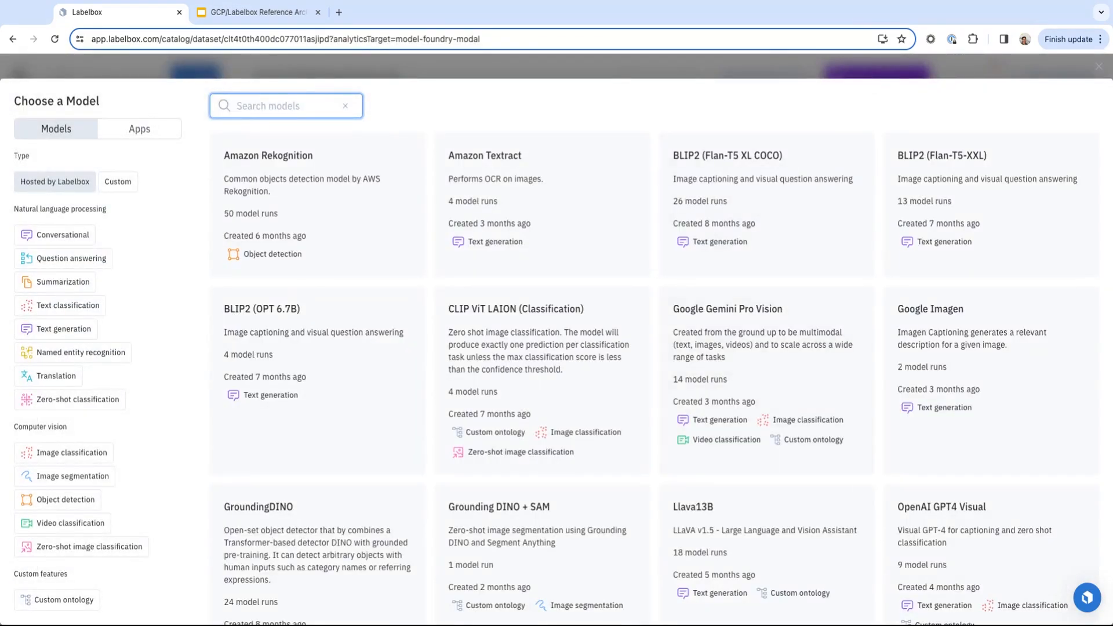
{"action": "mouse_move", "coordinate": [767, 363]}
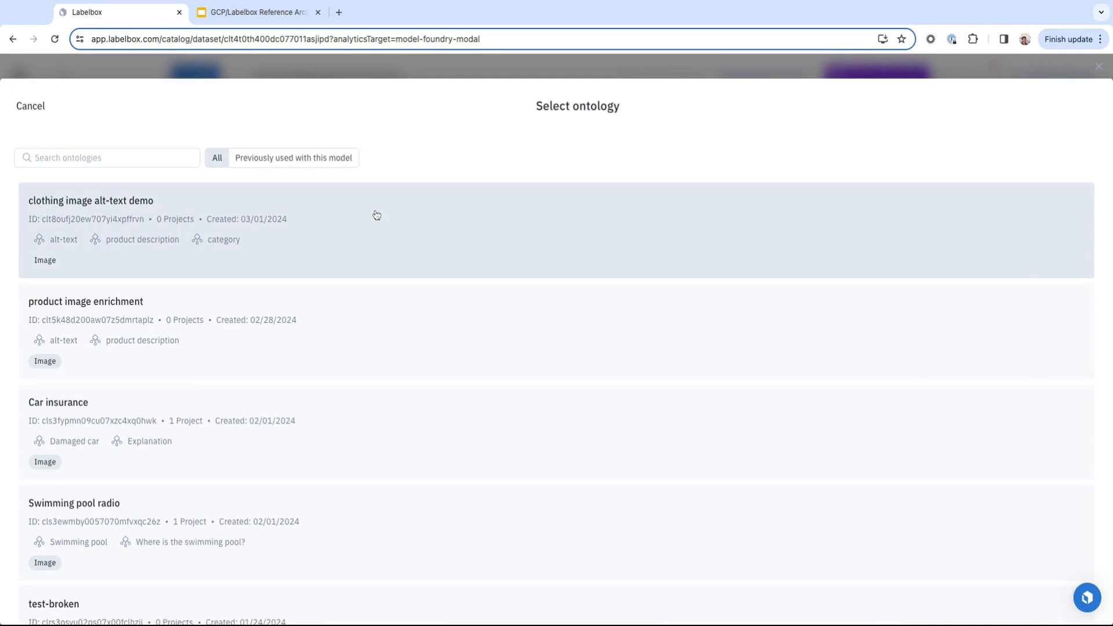
- Choose the clothing image alt-text demo ontology for the Gemini Pro Vision run
{"action": "left_click", "coordinate": [87, 201]}
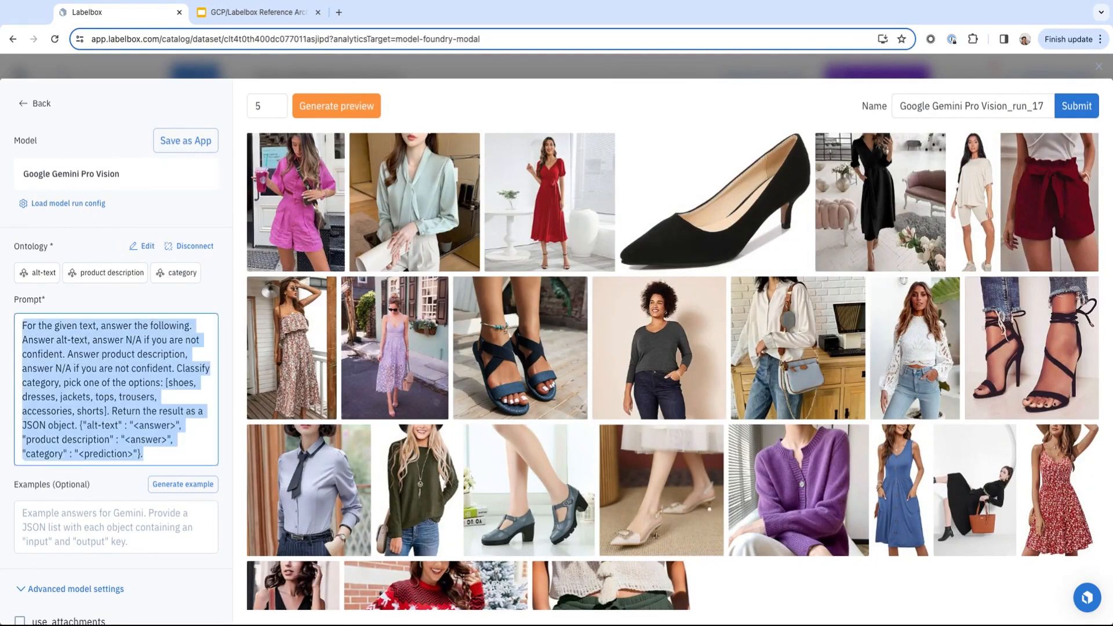
- Enable use_attachments under Advanced model settings below the detailed prompt
{"action": "scroll", "scroll_direction": "down", "scroll_amount": 3}
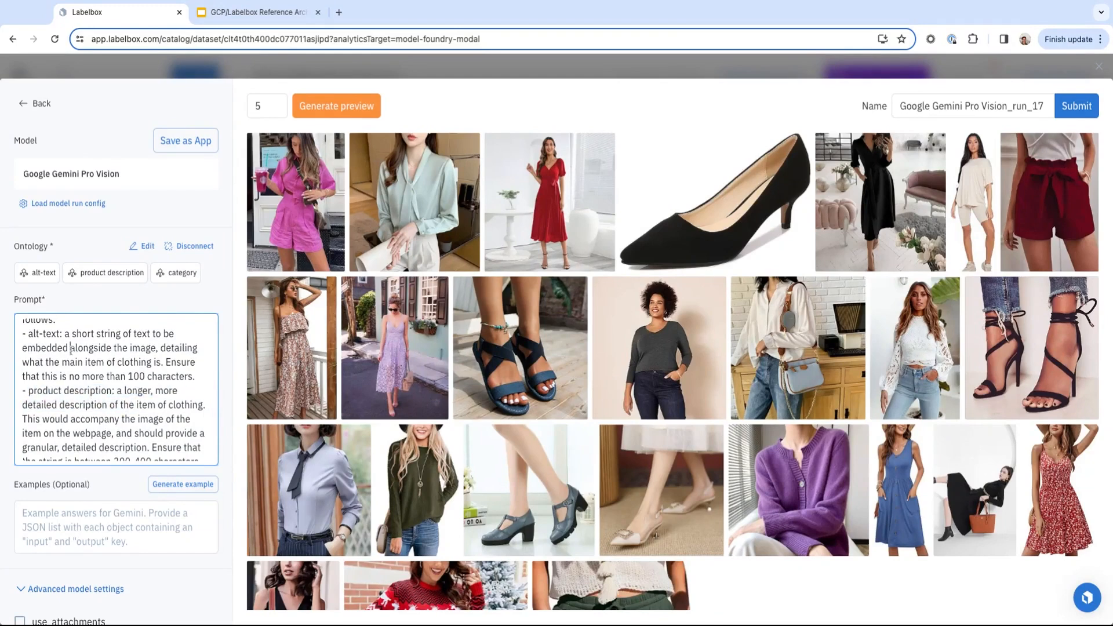
{"action": "scroll", "scroll_direction": "down", "scroll_amount": 3}
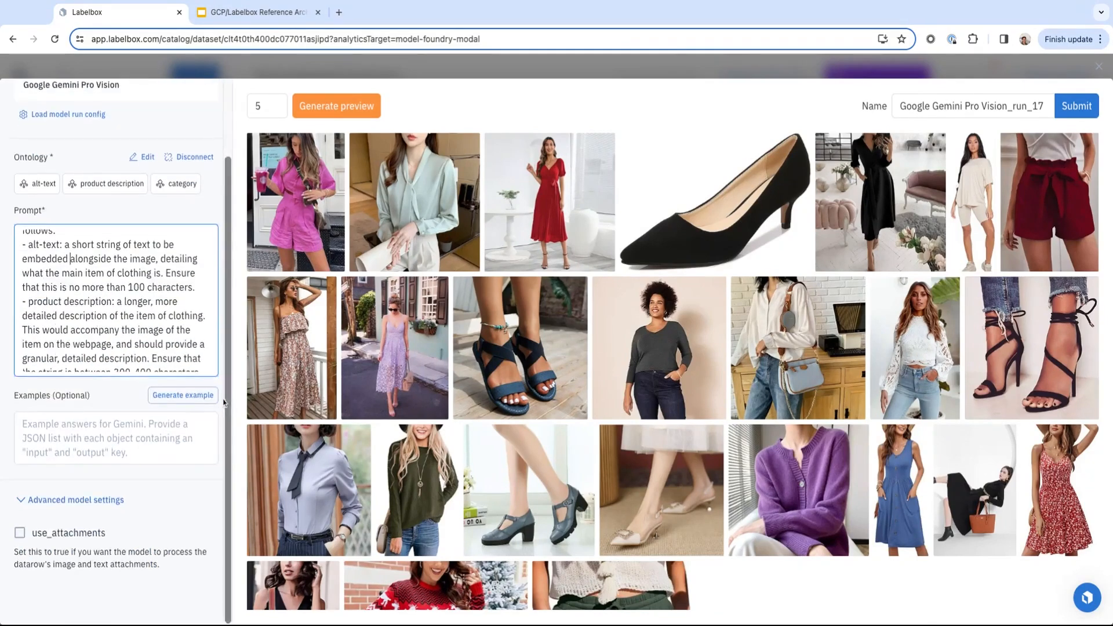
{"action": "left_click", "coordinate": [19, 532]}
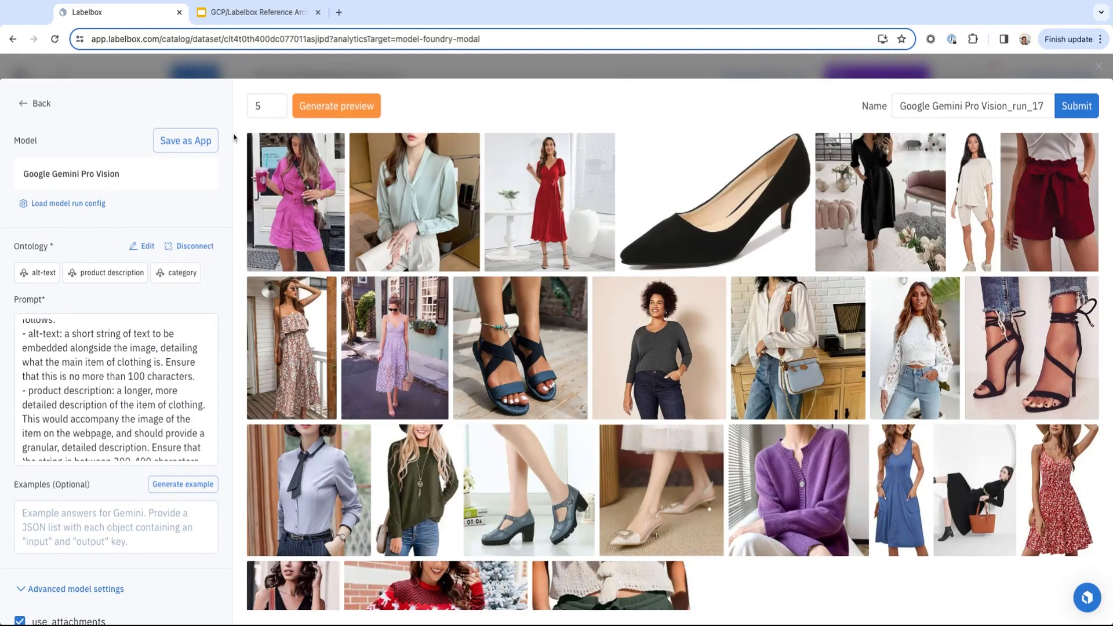
{"action": "mouse_move", "coordinate": [234, 142]}
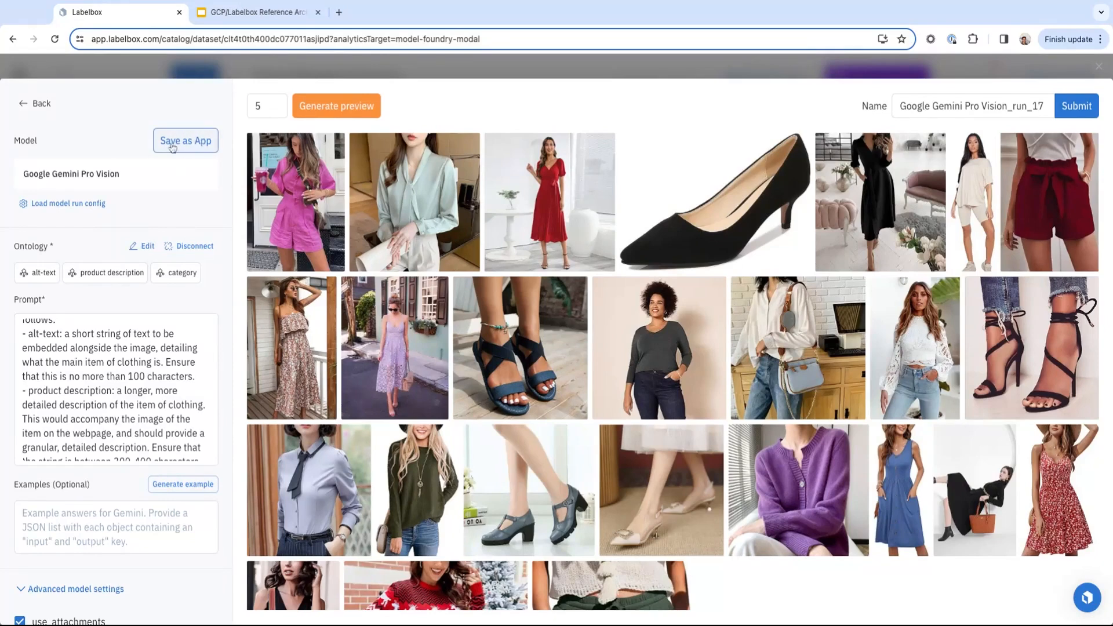
{"action": "mouse_move", "coordinate": [173, 148]}
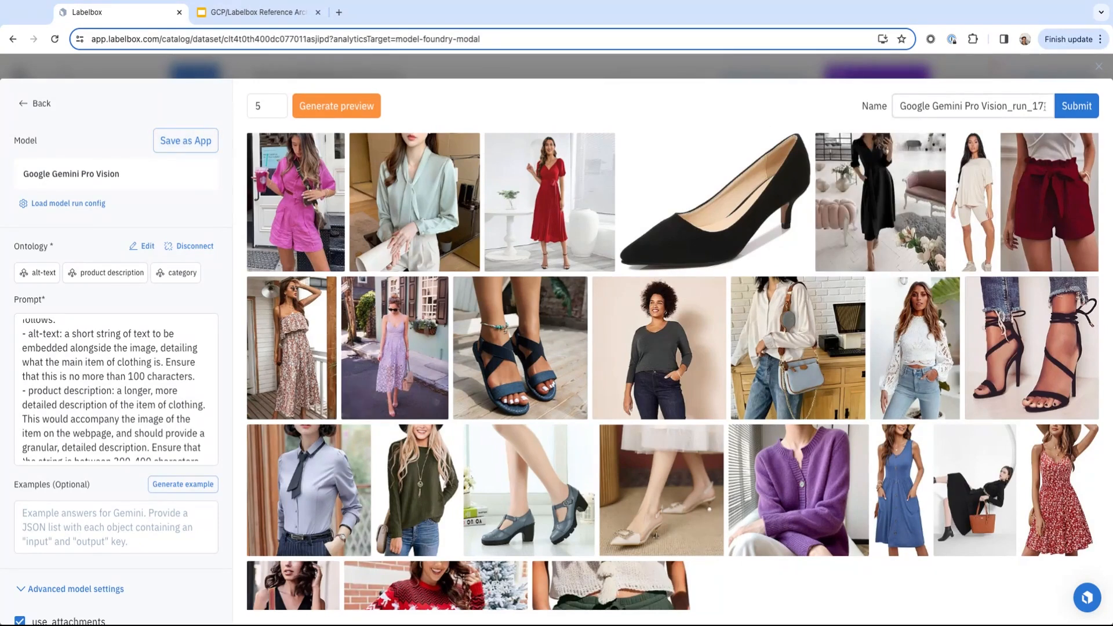
- Append 'Cl' to the Gemini Pro Vision run name and submit the job
{"action": "left_click", "coordinate": [973, 106]}
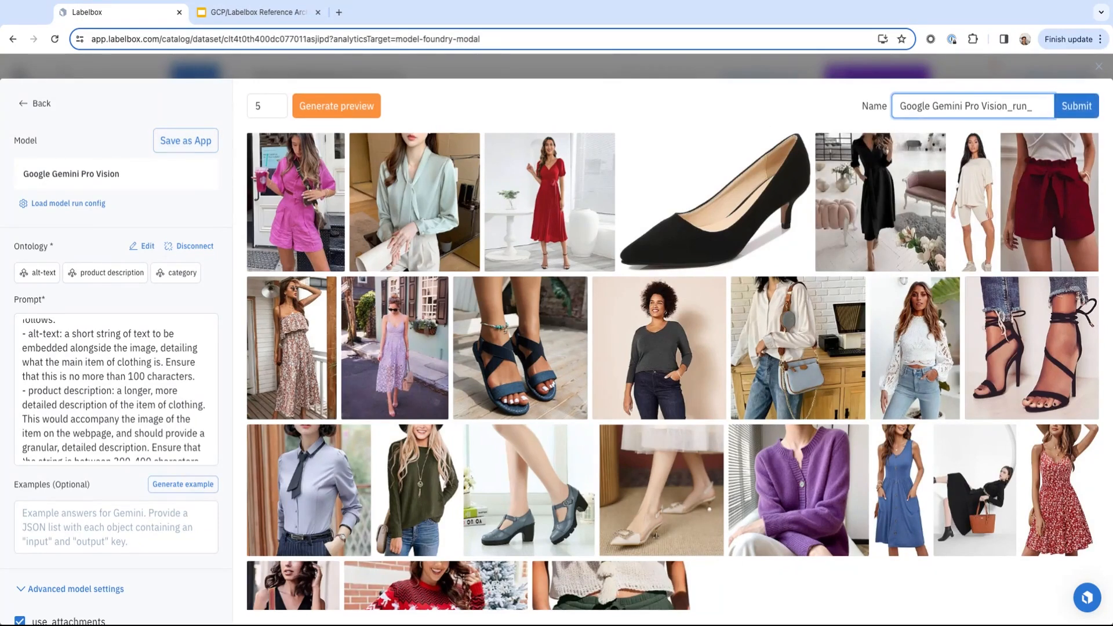
{"action": "type", "text": "Clothing"}
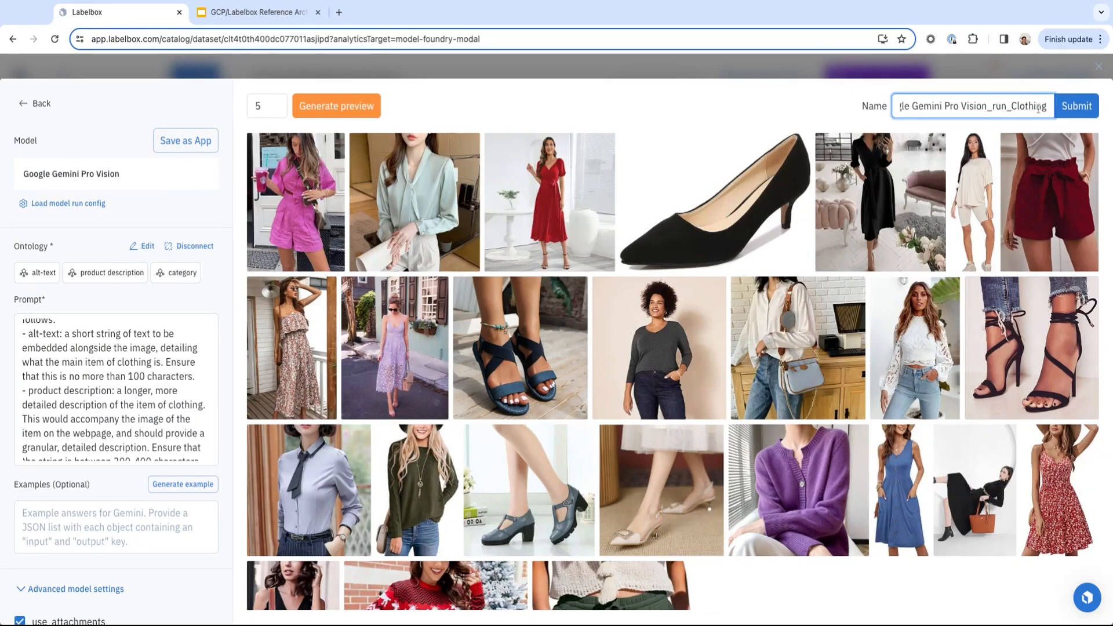
{"action": "left_click", "coordinate": [1077, 106]}
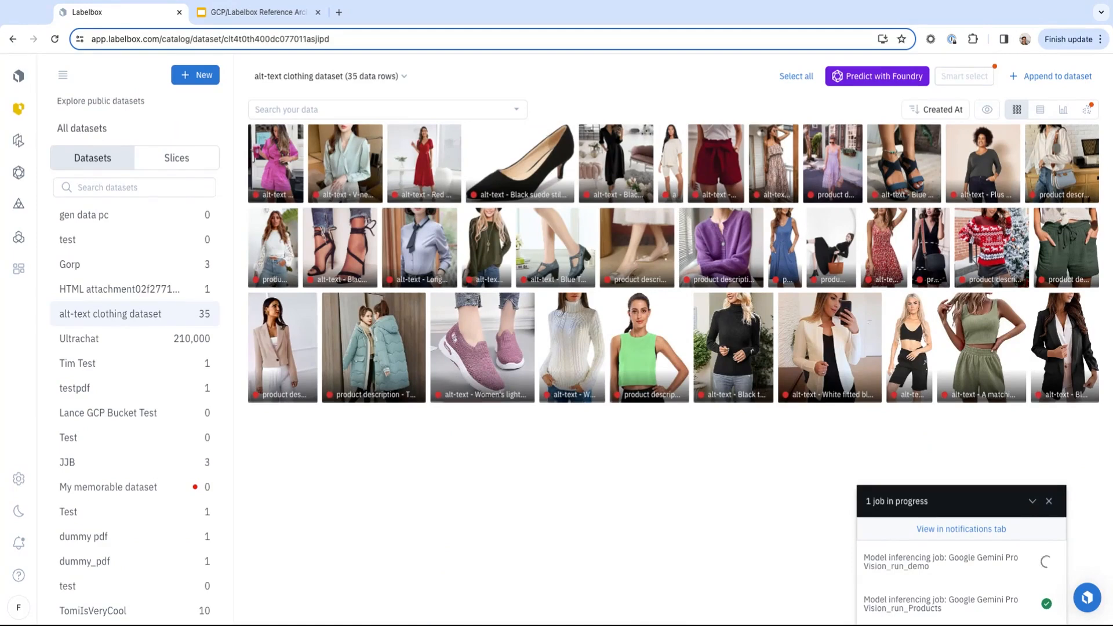
{"action": "mouse_move", "coordinate": [287, 486]}
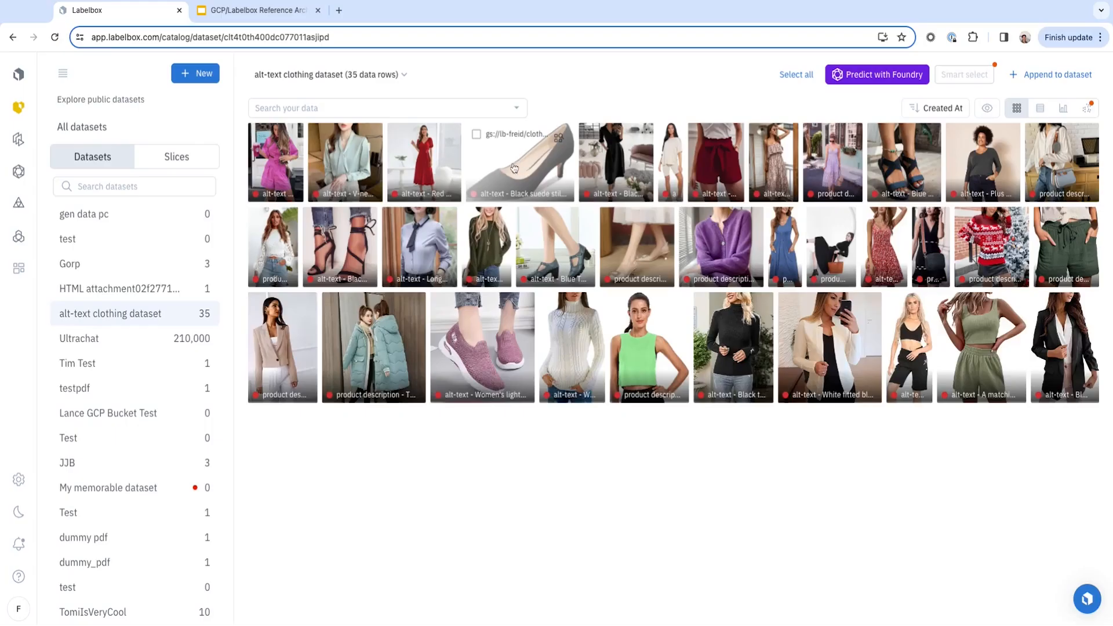
- Open the black heels image to view its alt-text, description and shoes category
{"action": "left_click", "coordinate": [515, 168]}
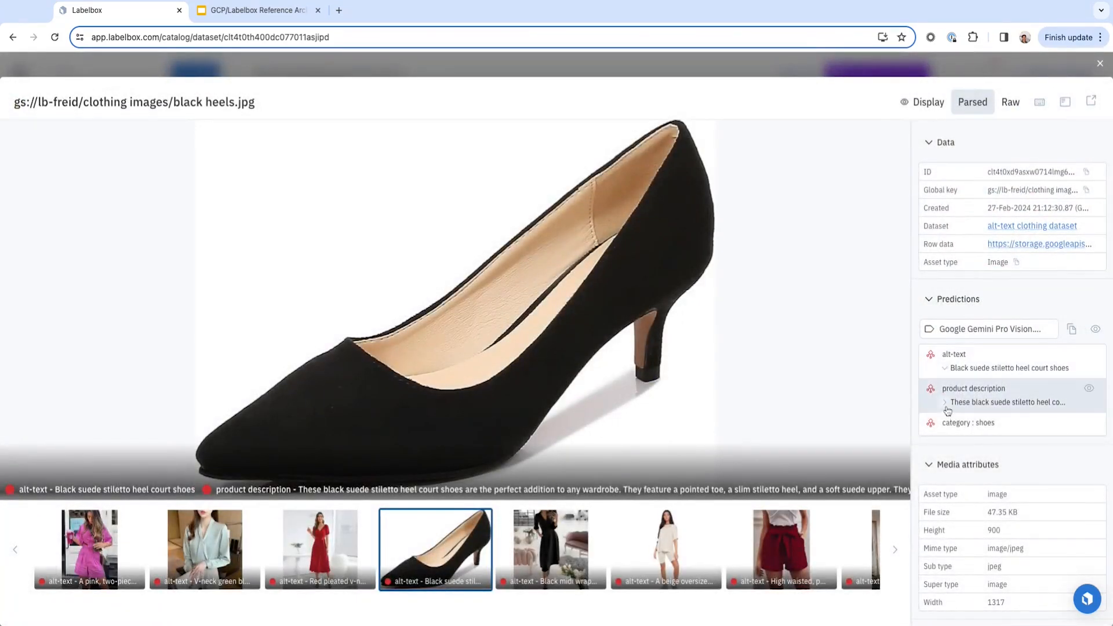
- Expand the black heels product description, check the black dress, then return
{"action": "left_click", "coordinate": [944, 402]}
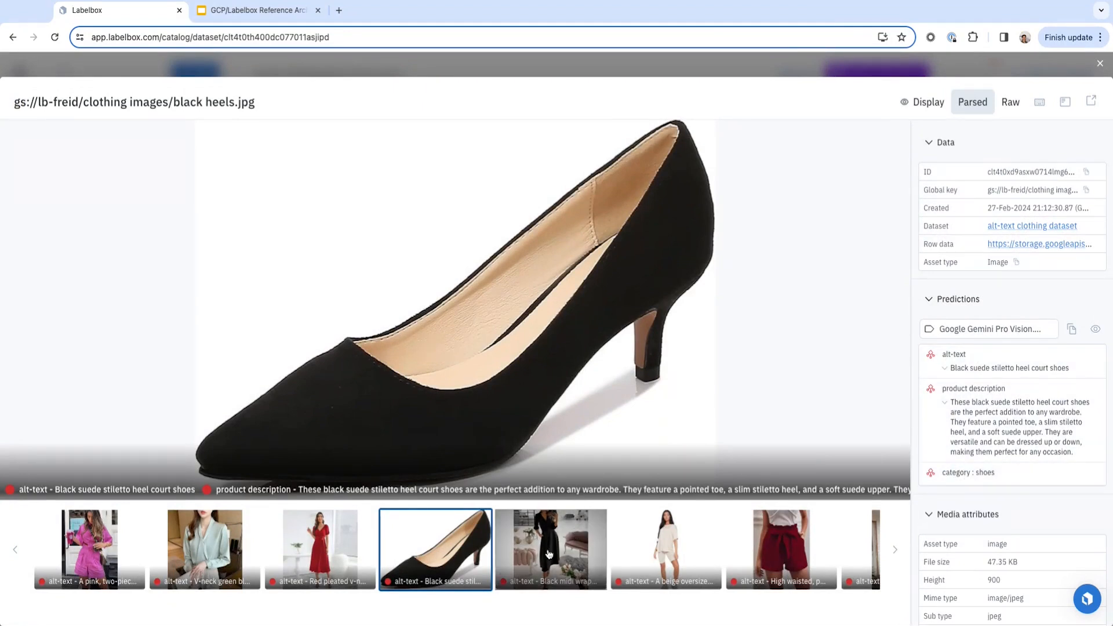
{"action": "left_click", "coordinate": [550, 554]}
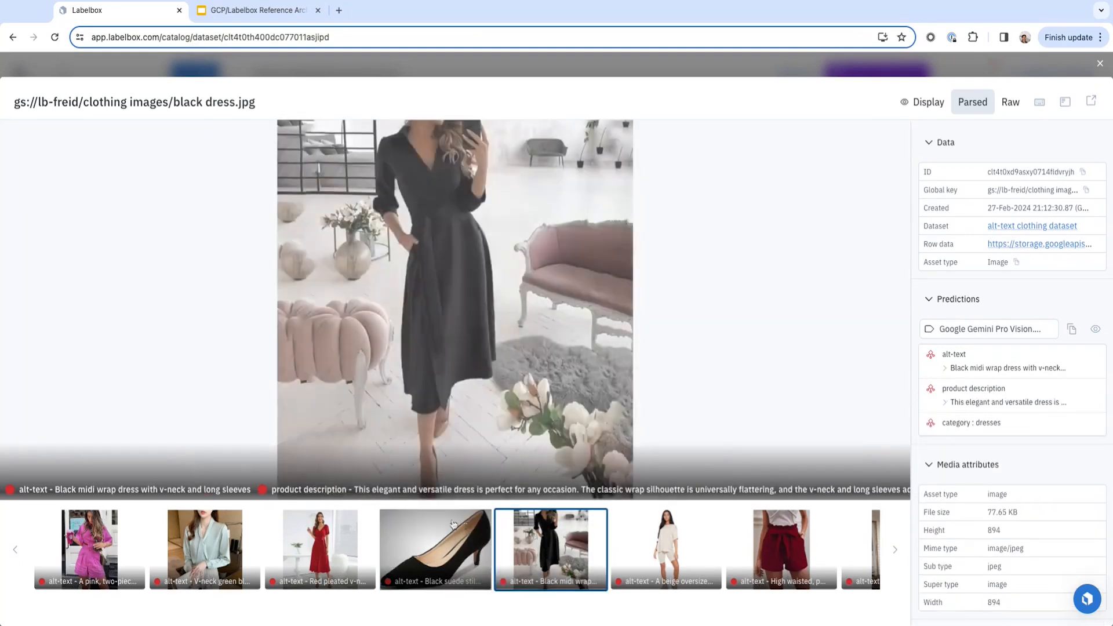
{"action": "left_click", "coordinate": [434, 554]}
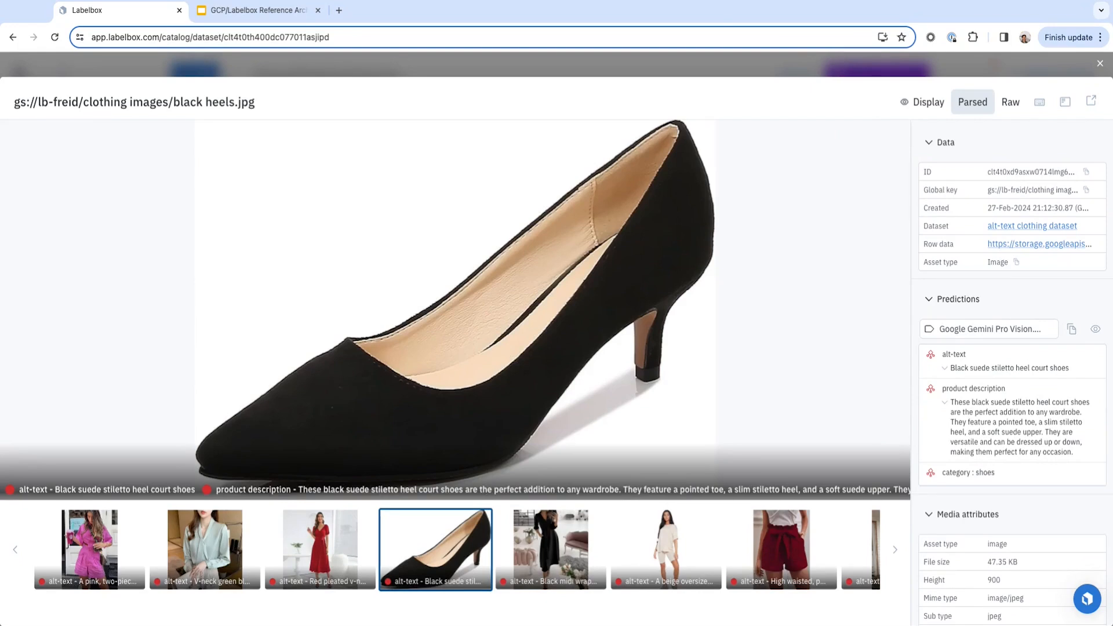
{"action": "mouse_move", "coordinate": [894, 550]}
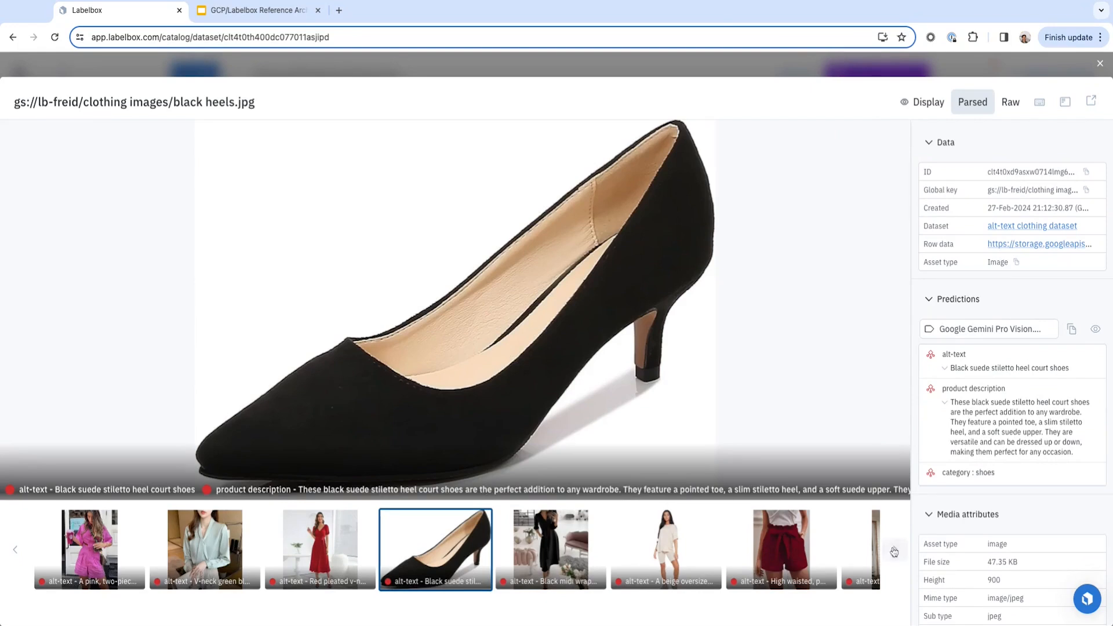